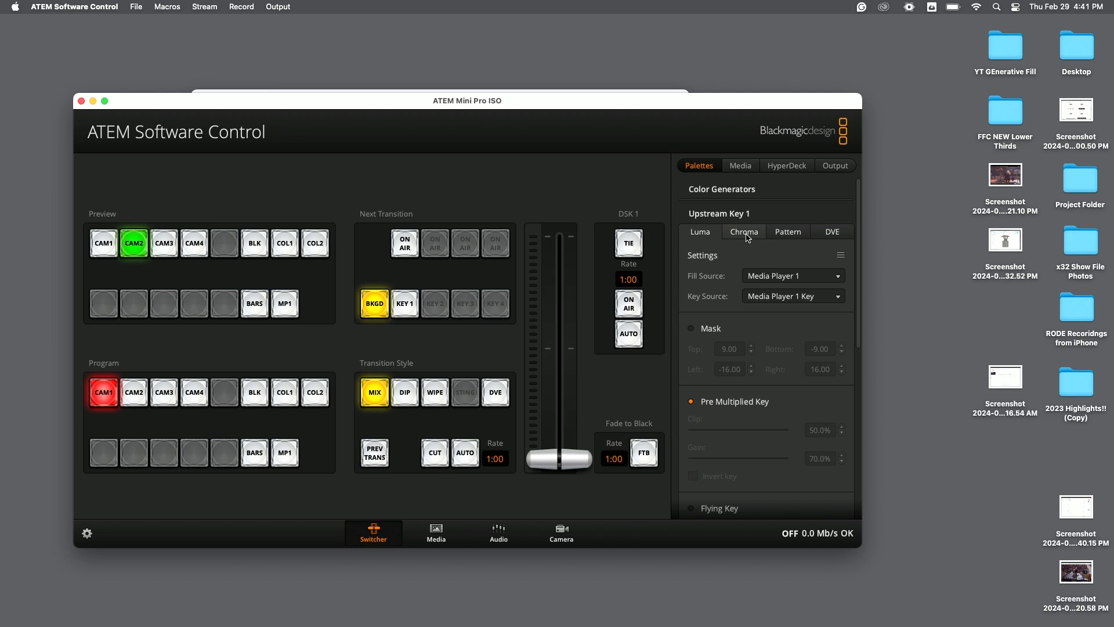
# Switch Upstream Key 1 to chroma keying with Camera 4 as the fill source
pyautogui.click(743, 232)
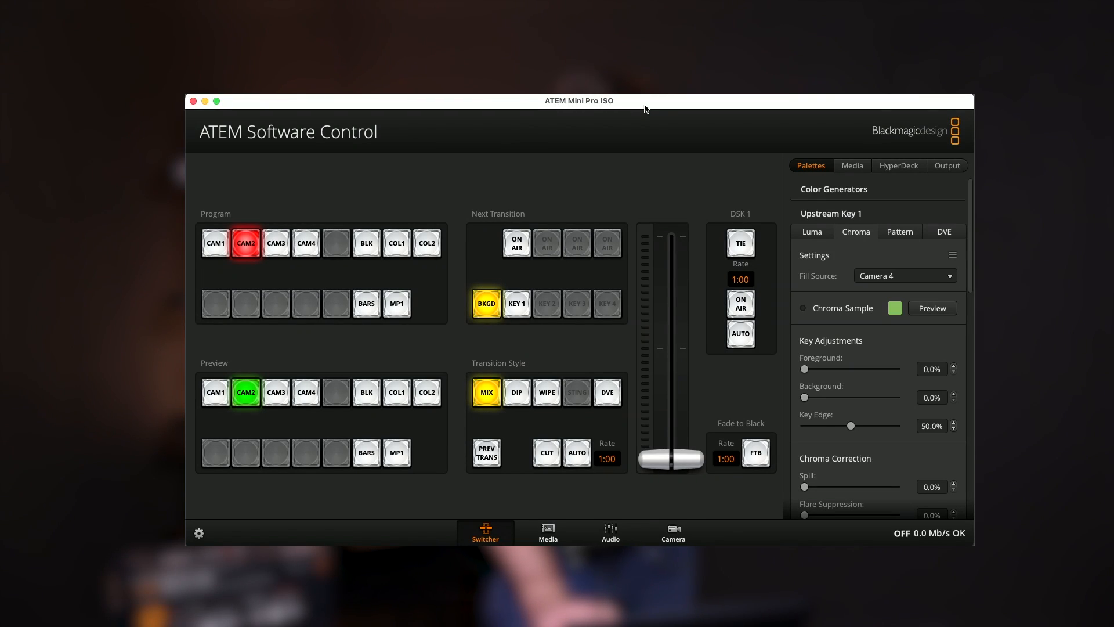
pyautogui.moveTo(921, 185)
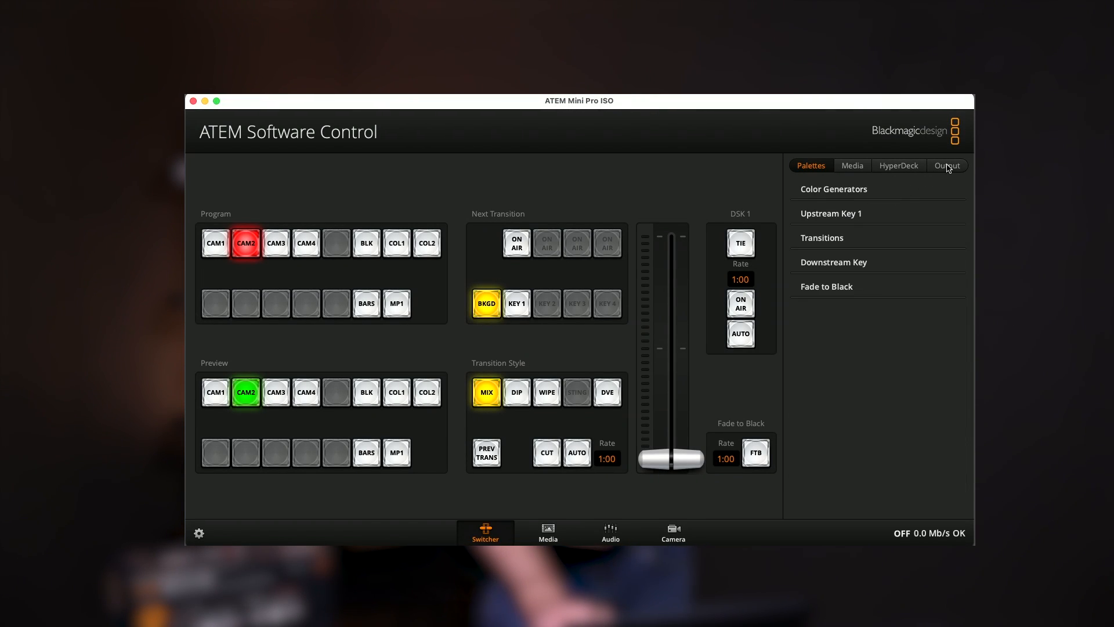
# In the Output live stream settings keep YouTube as platform, select the key field and toggle Display status
pyautogui.click(947, 166)
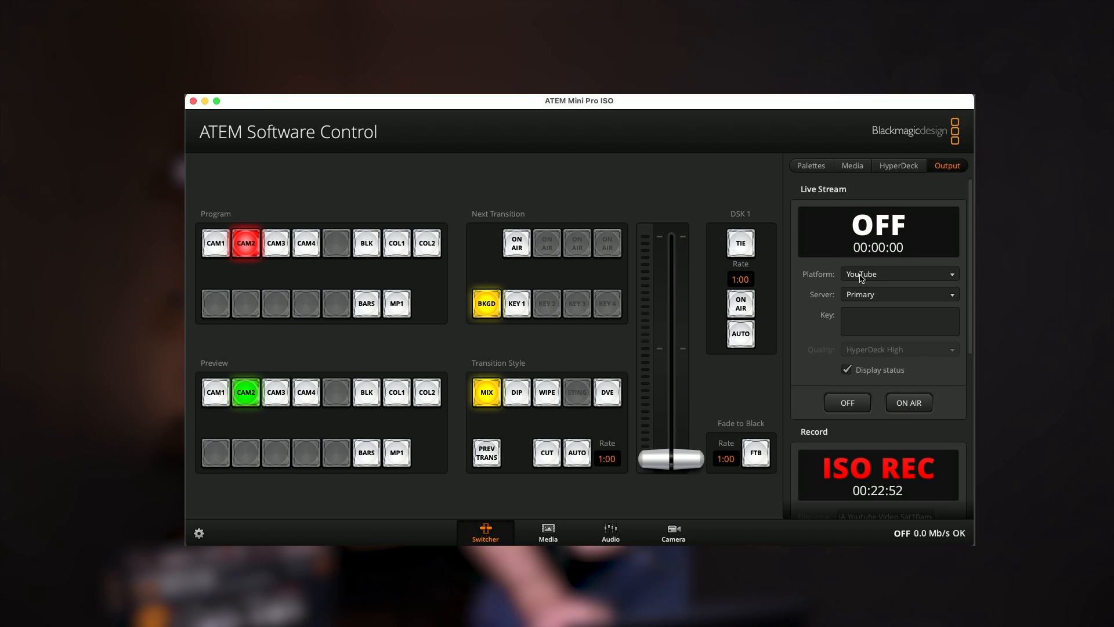
pyautogui.click(899, 274)
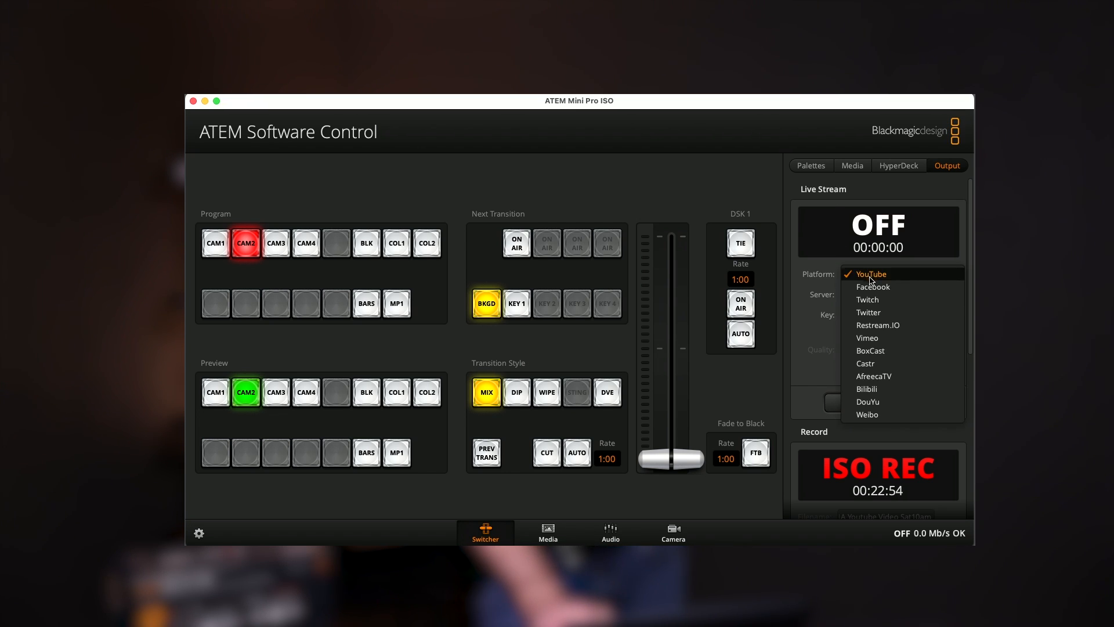
pyautogui.moveTo(888, 351)
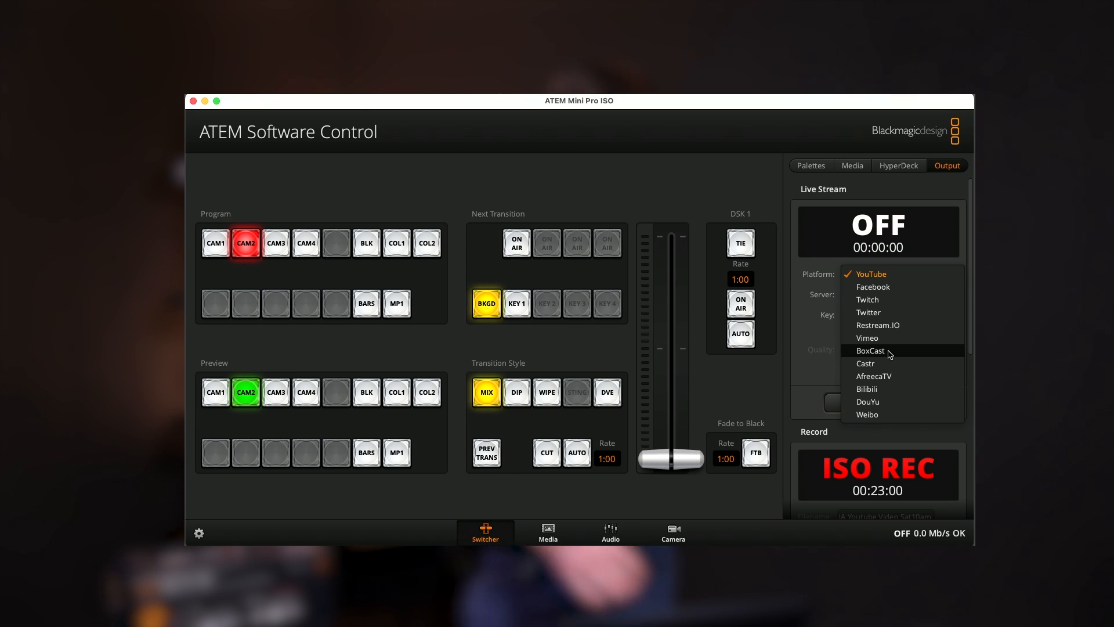
pyautogui.click(870, 274)
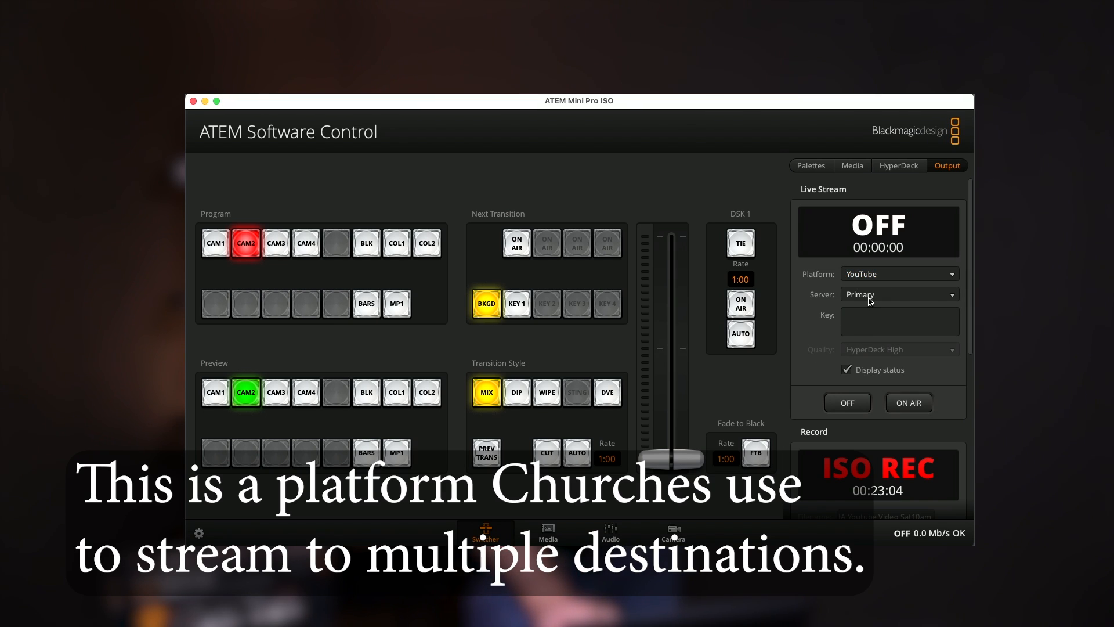
pyautogui.click(899, 322)
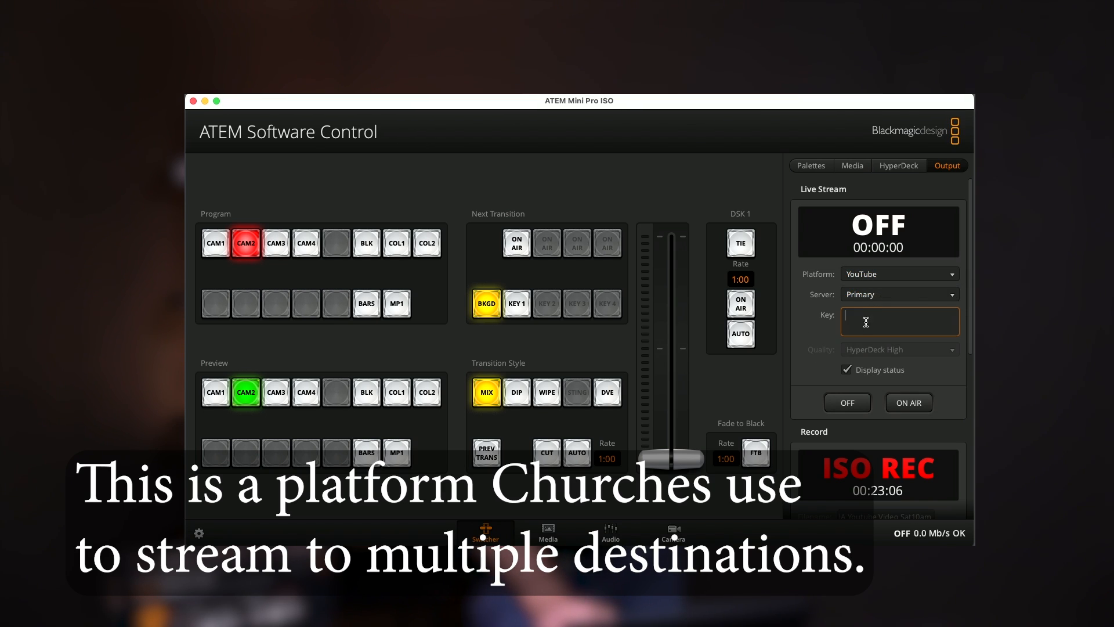
pyautogui.click(846, 369)
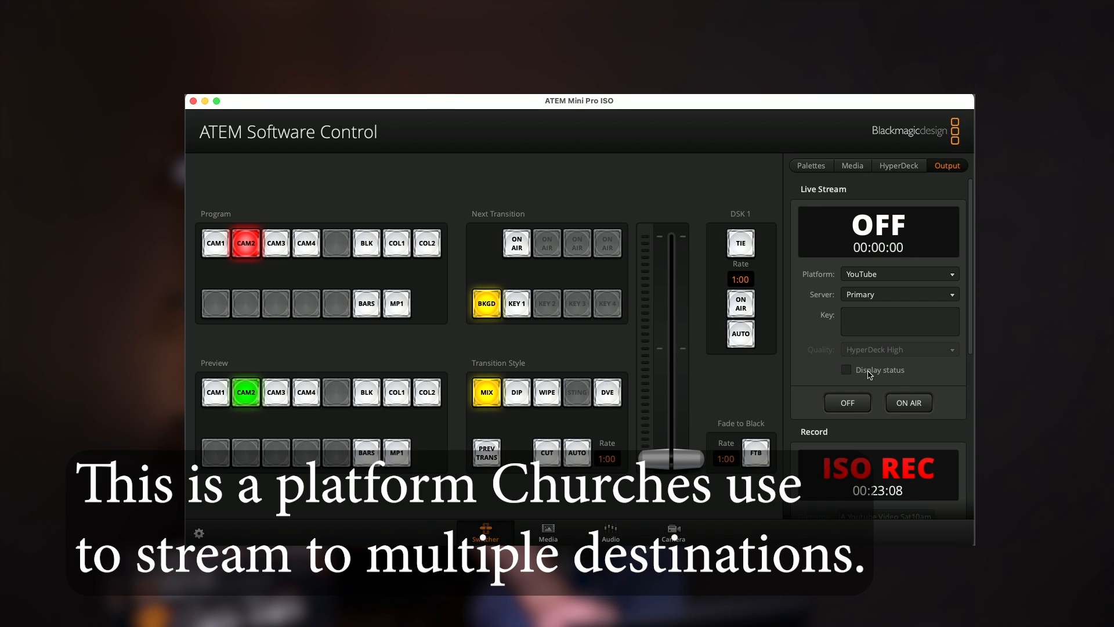
pyautogui.click(846, 370)
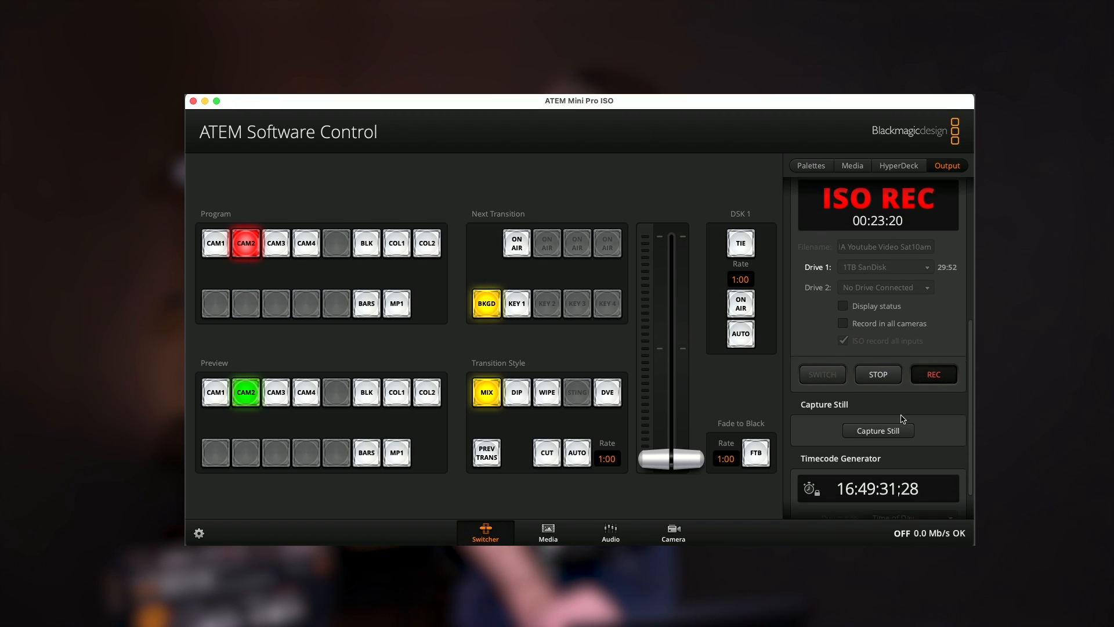
pyautogui.scroll(3)
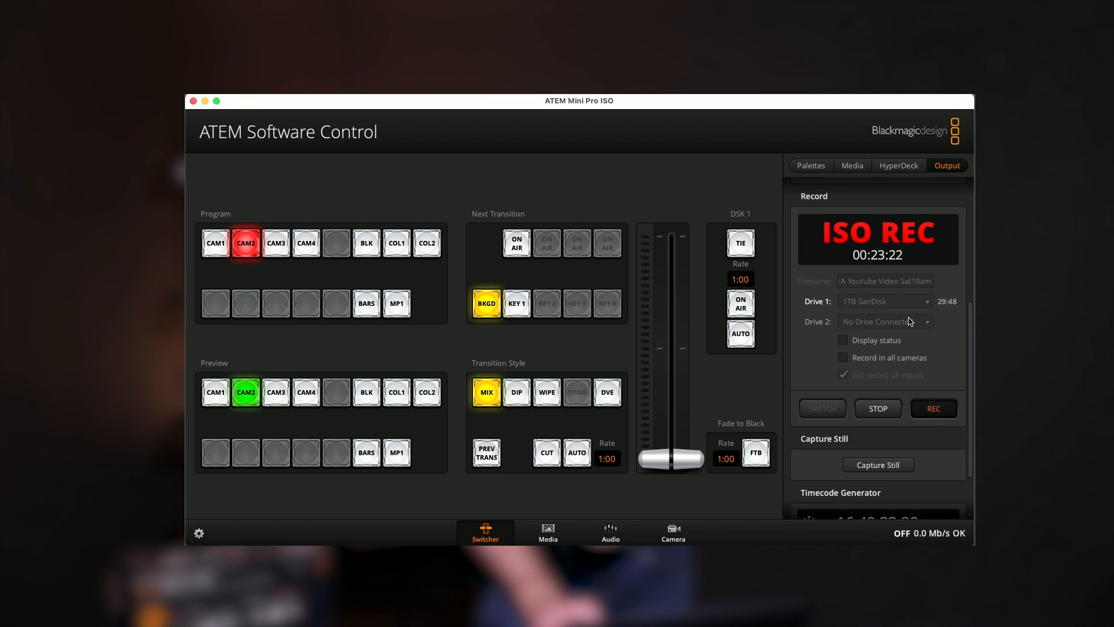
pyautogui.moveTo(883, 264)
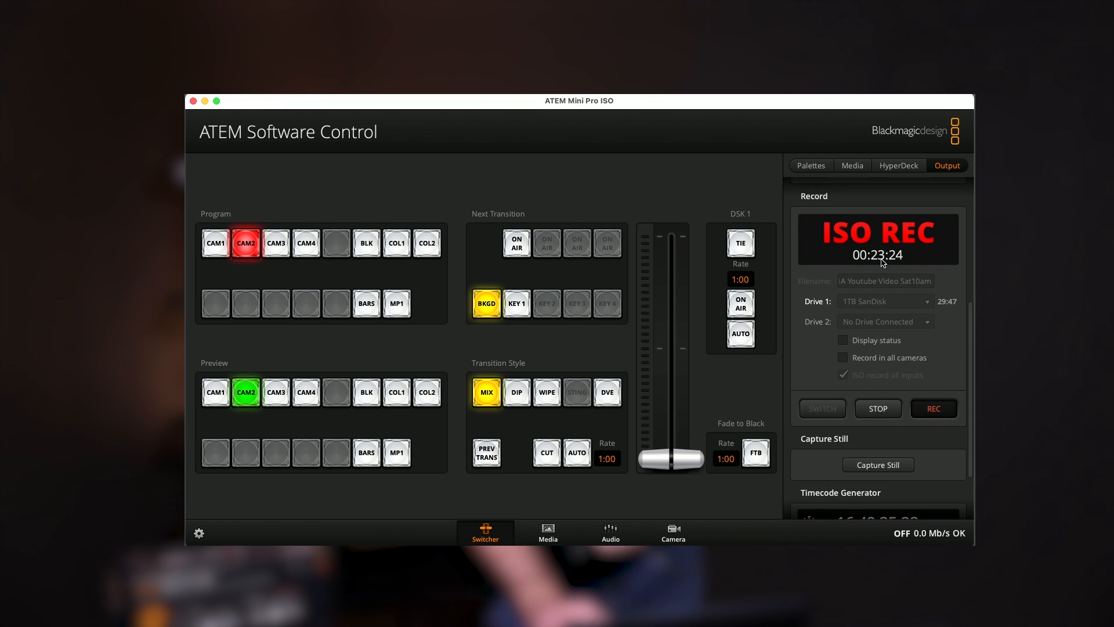
pyautogui.moveTo(871, 308)
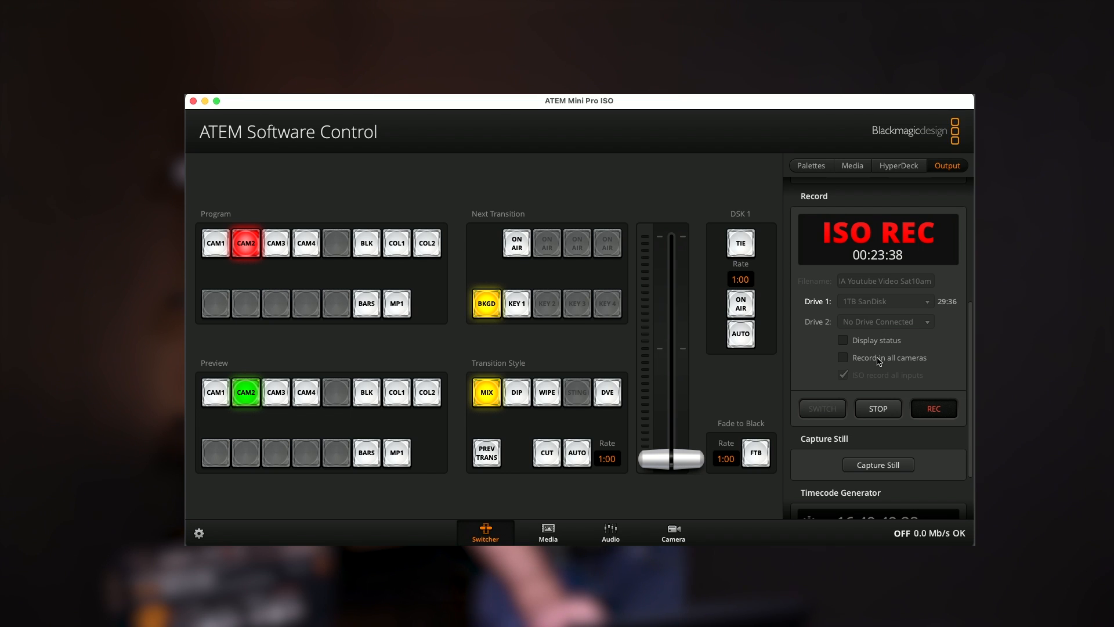
pyautogui.moveTo(858, 388)
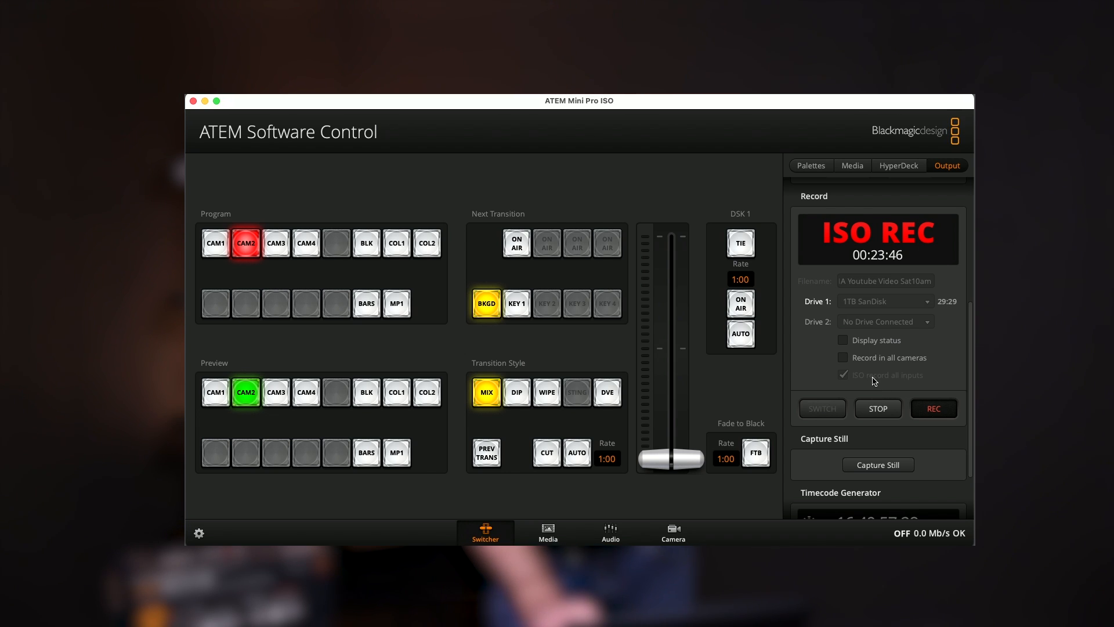
pyautogui.scroll(-3)
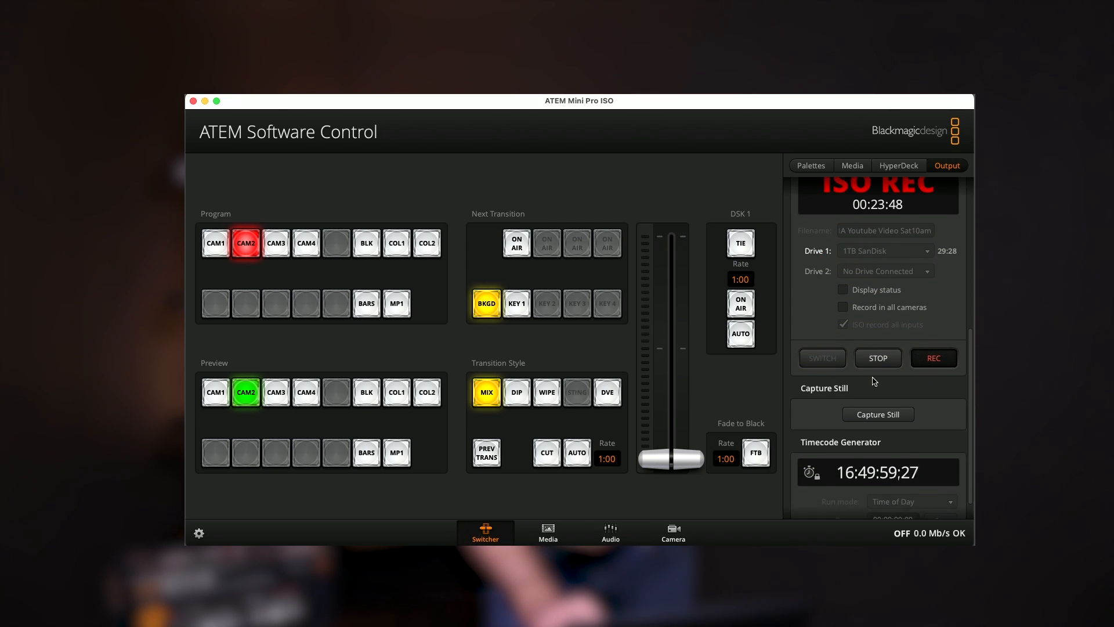